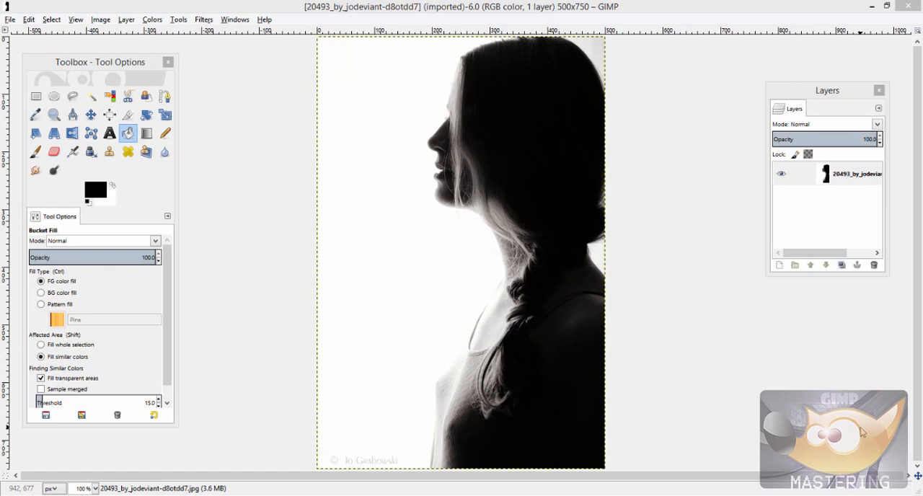
mouse_move(144, 45)
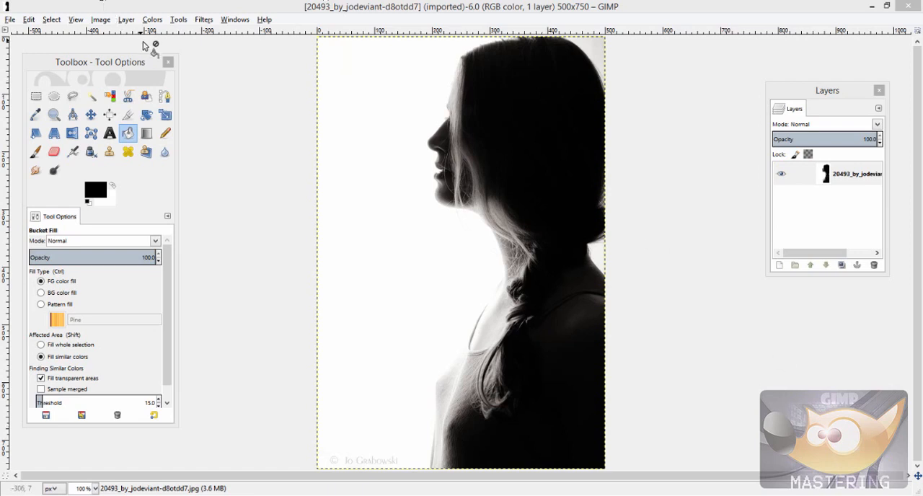
mouse_move(339, 195)
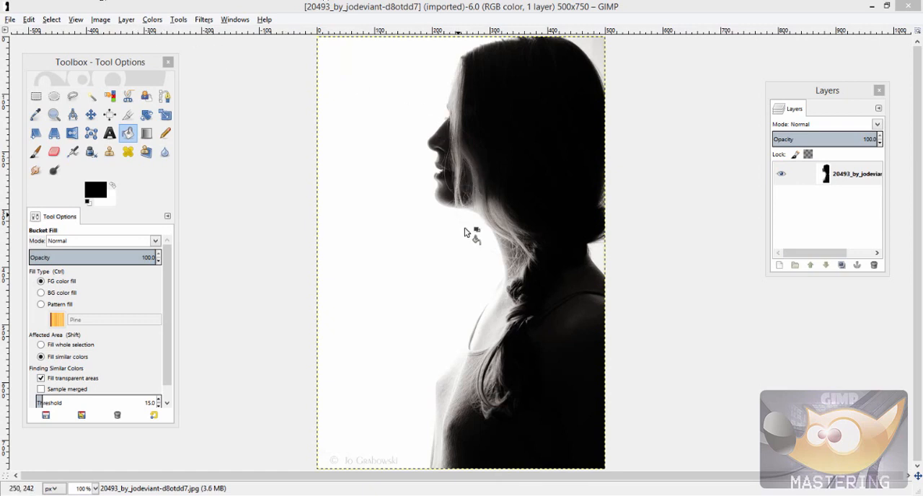
mouse_move(437, 209)
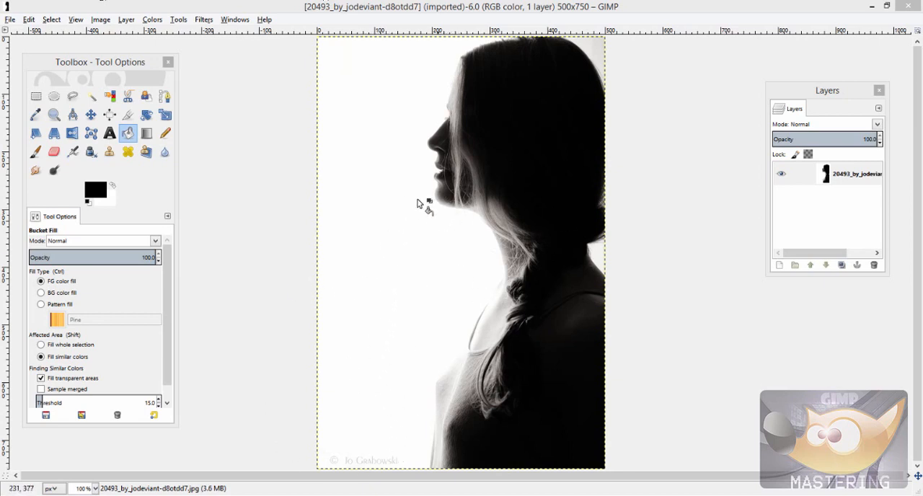
mouse_move(364, 205)
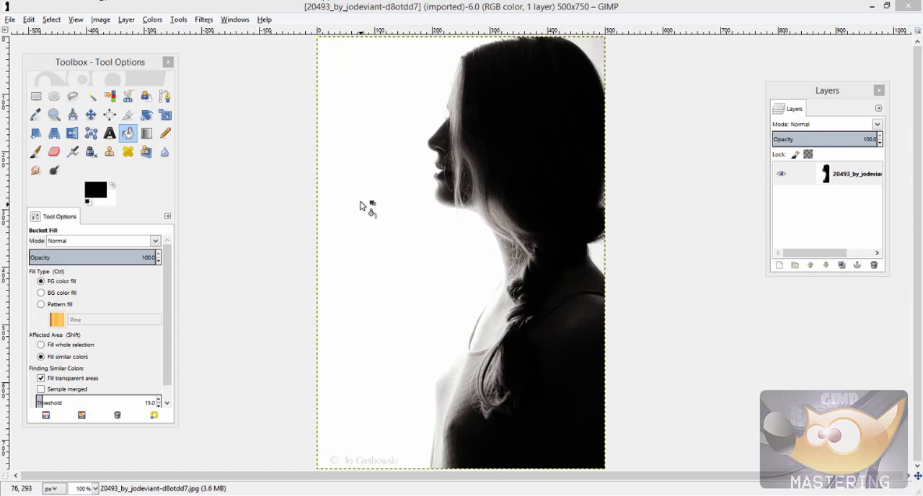
mouse_move(397, 134)
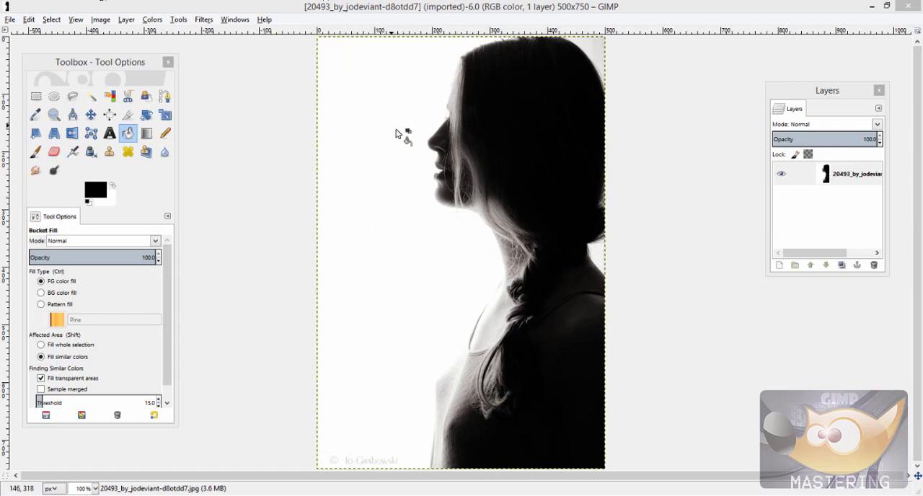
mouse_move(227, 68)
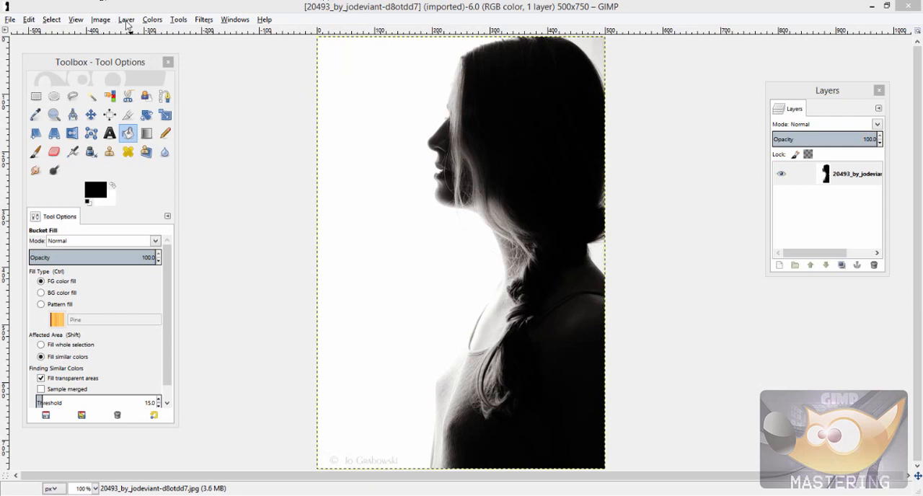
Apply Color to Alpha with white (ffffff) to the woman silhouette layer
left_click(127, 20)
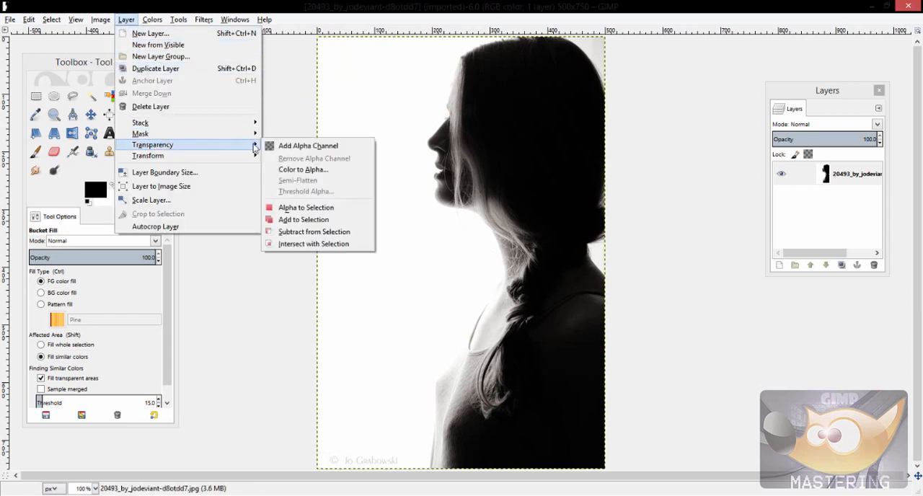
left_click(303, 169)
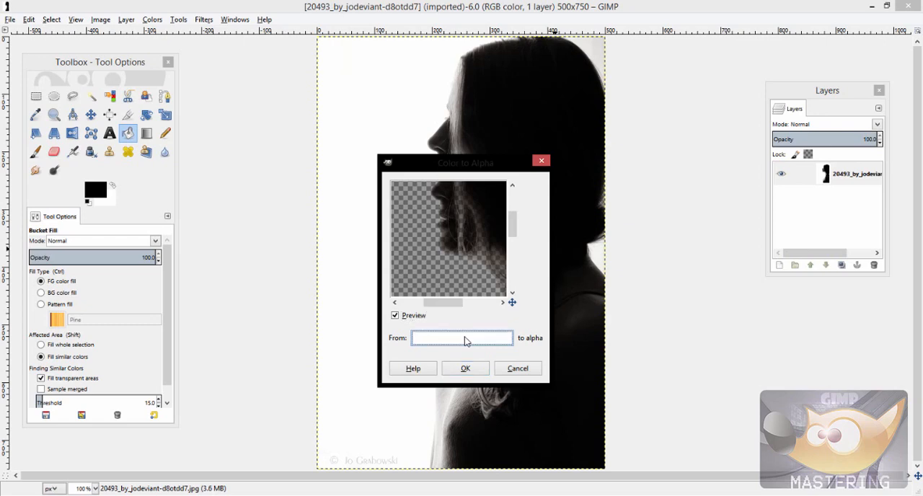
left_click(462, 337)
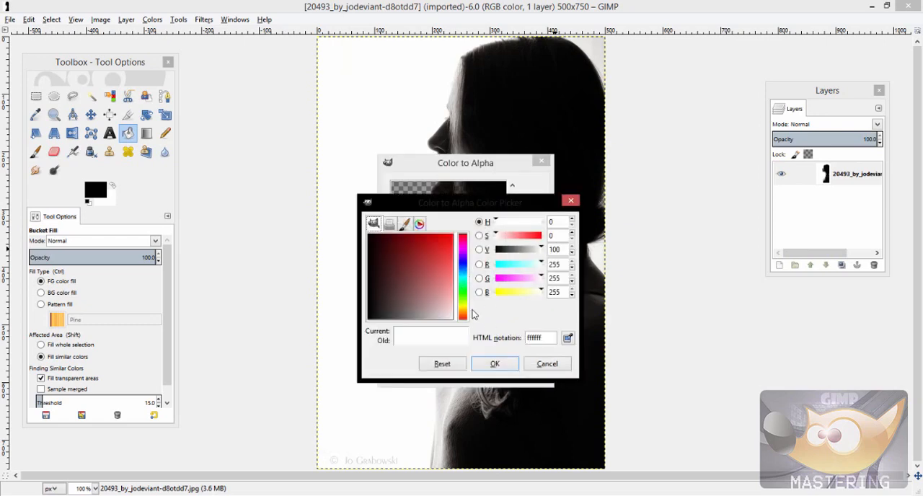
left_click(495, 363)
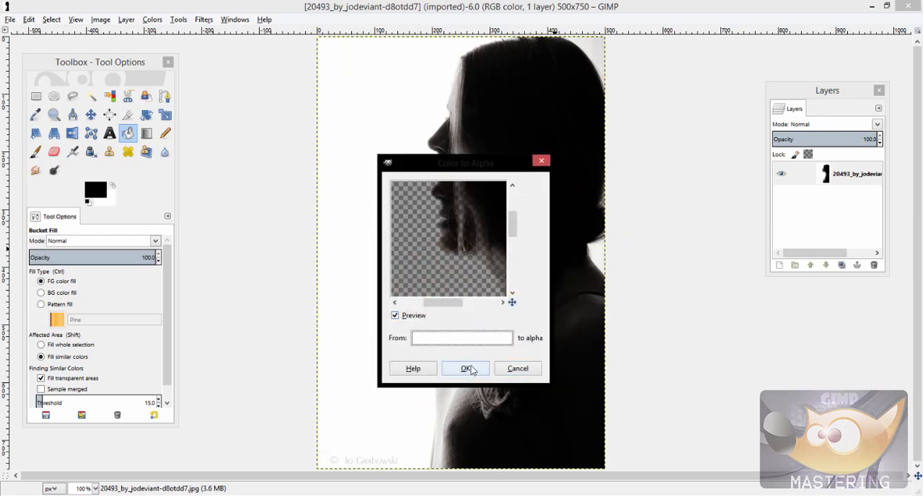
left_click(466, 369)
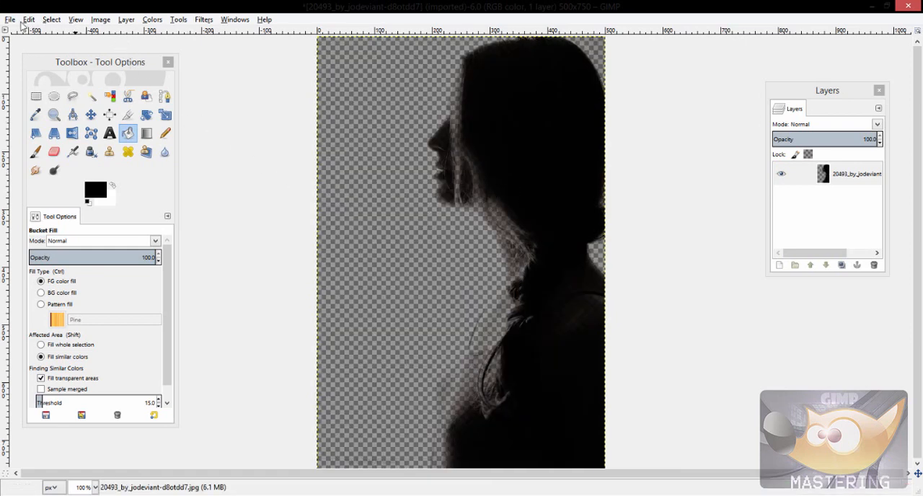
left_click(10, 19)
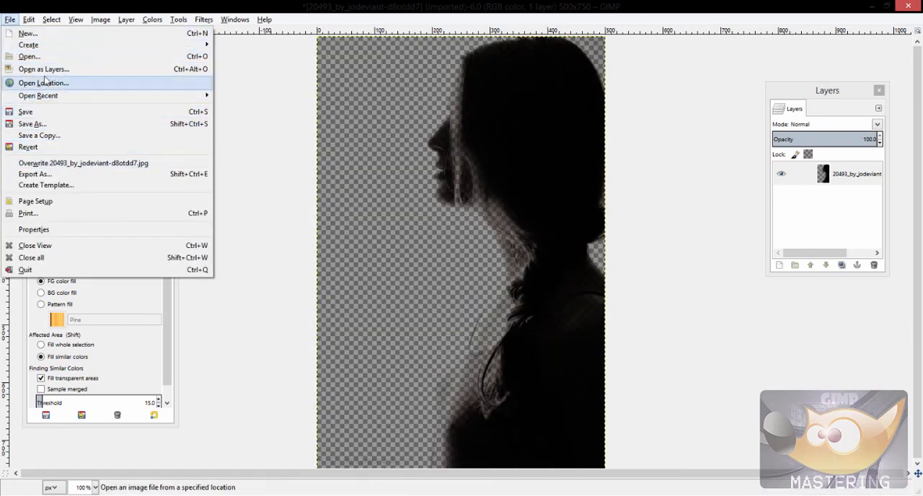
left_click(29, 57)
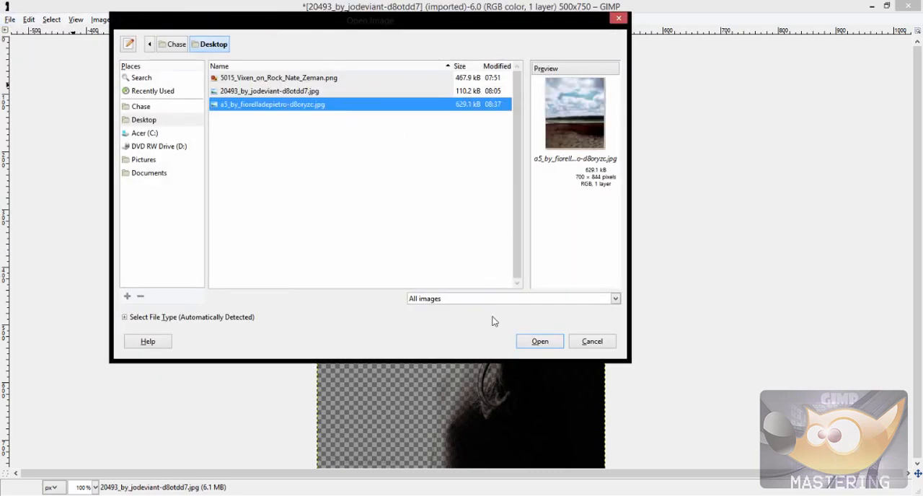
left_click(539, 342)
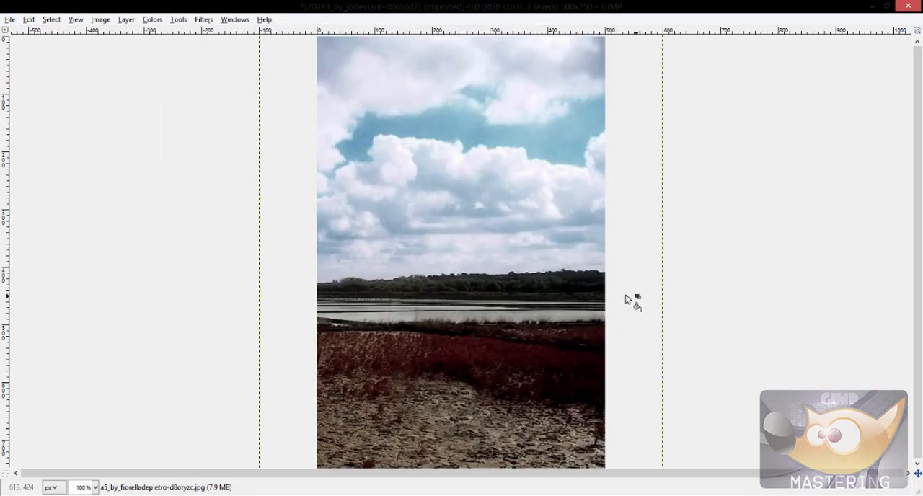
left_click(234, 19)
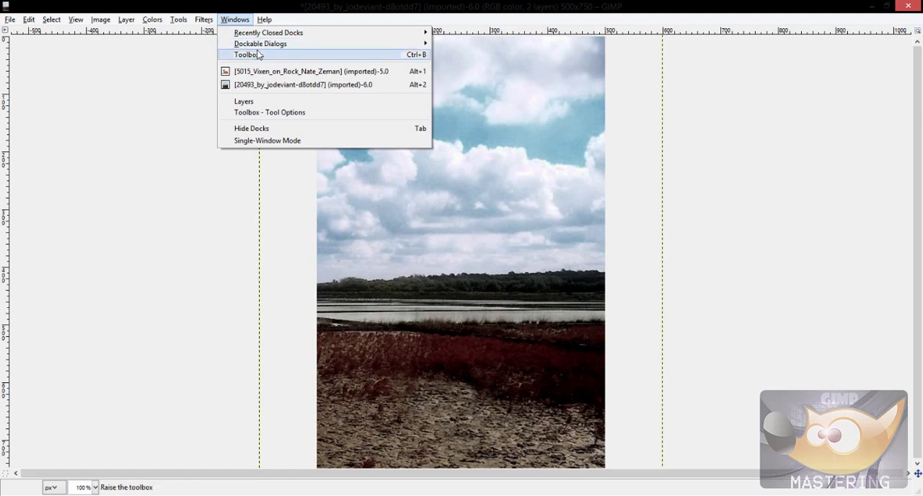
left_click(245, 54)
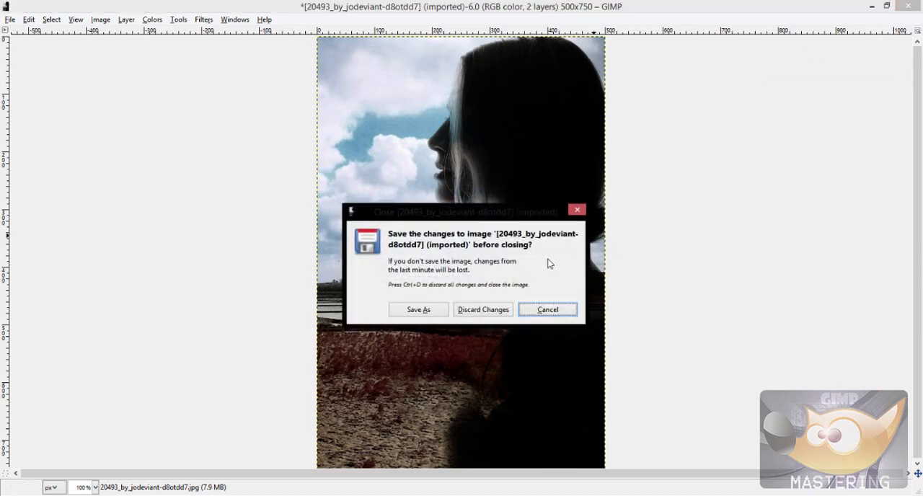
left_click(482, 309)
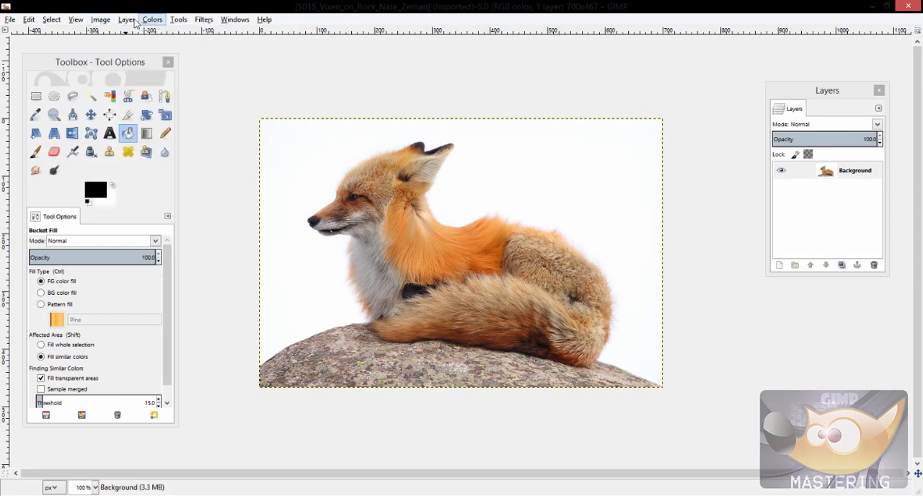
left_click(126, 20)
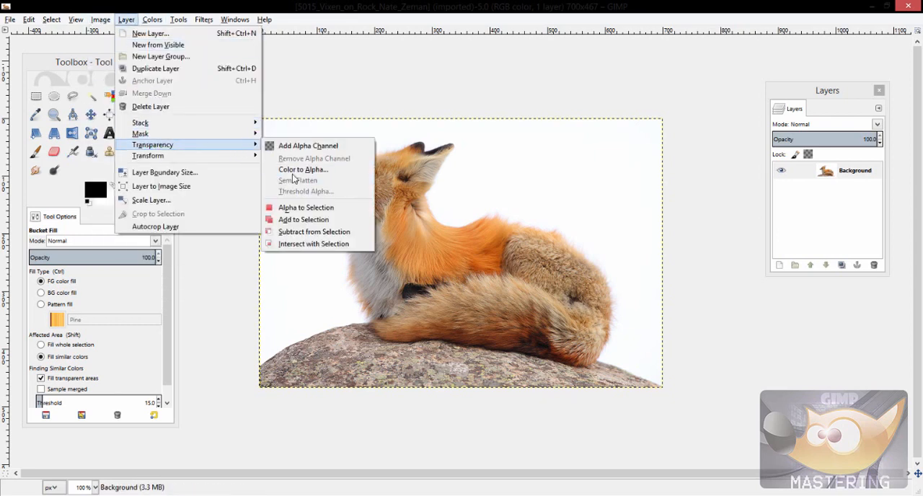
left_click(302, 169)
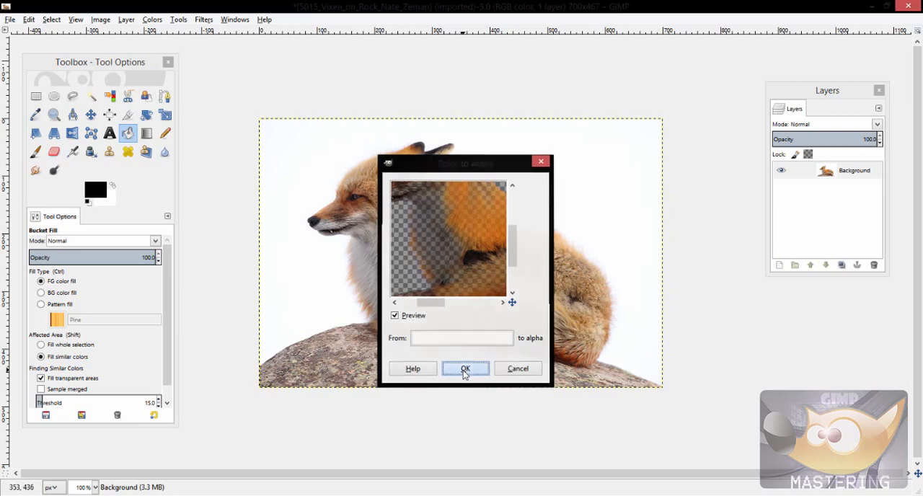
left_click(465, 369)
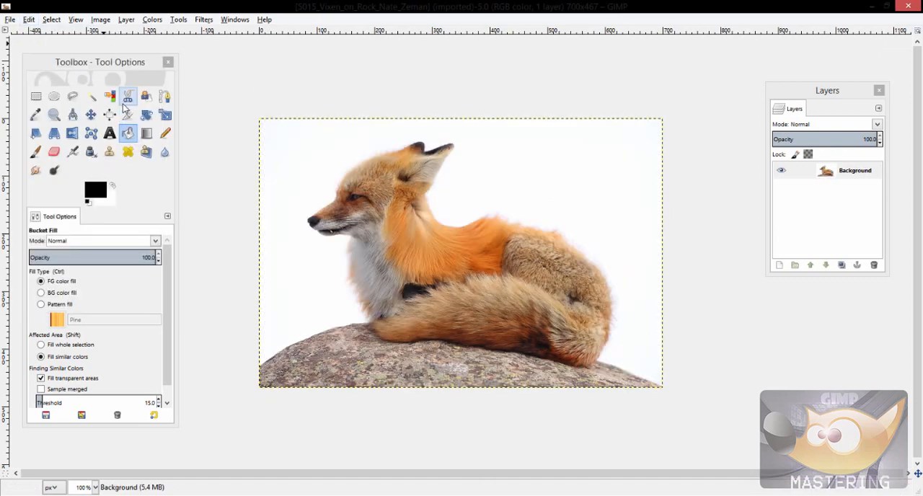
mouse_move(109, 96)
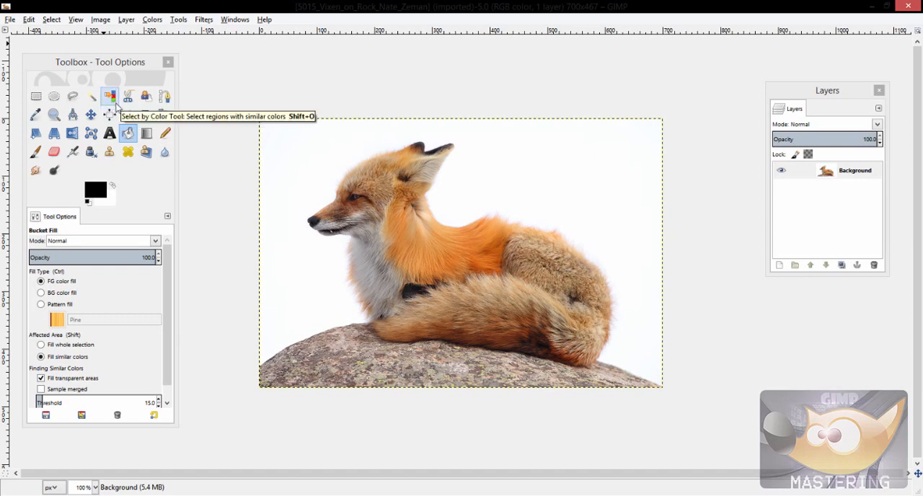
Pick the white backdrop beside the fox's face with Select by Color
left_click(110, 96)
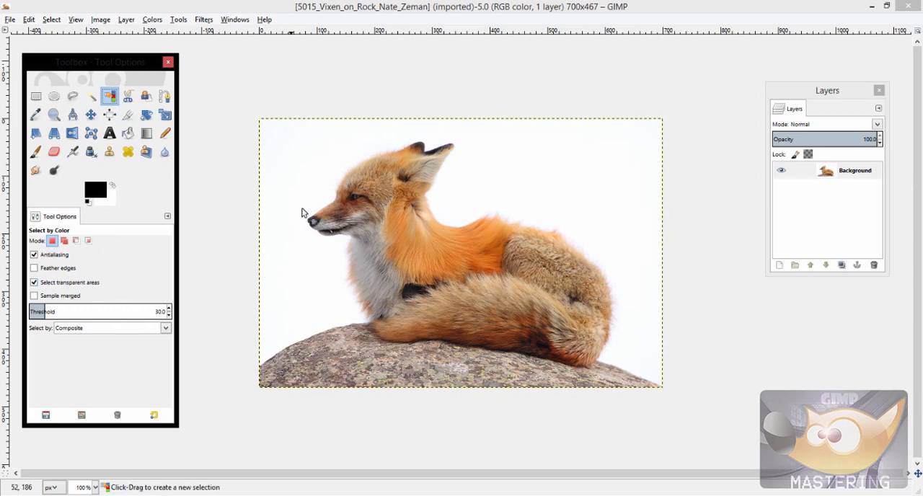
left_click(417, 283)
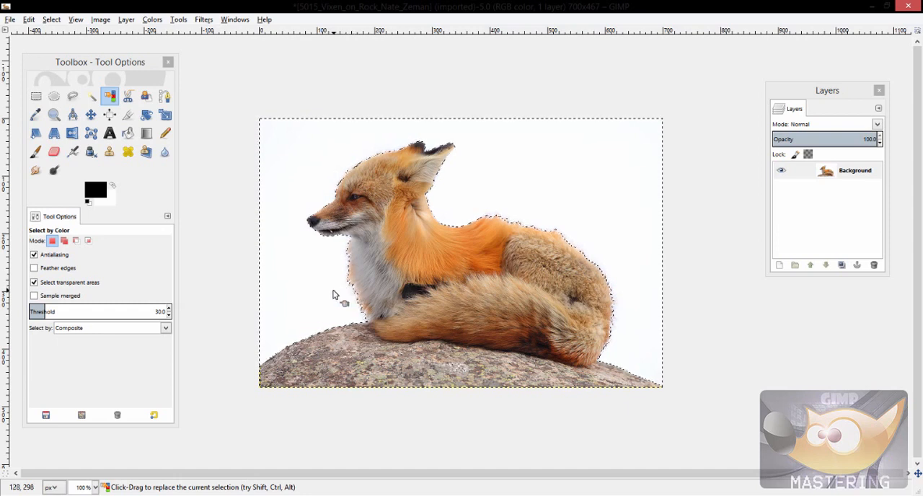
mouse_move(339, 306)
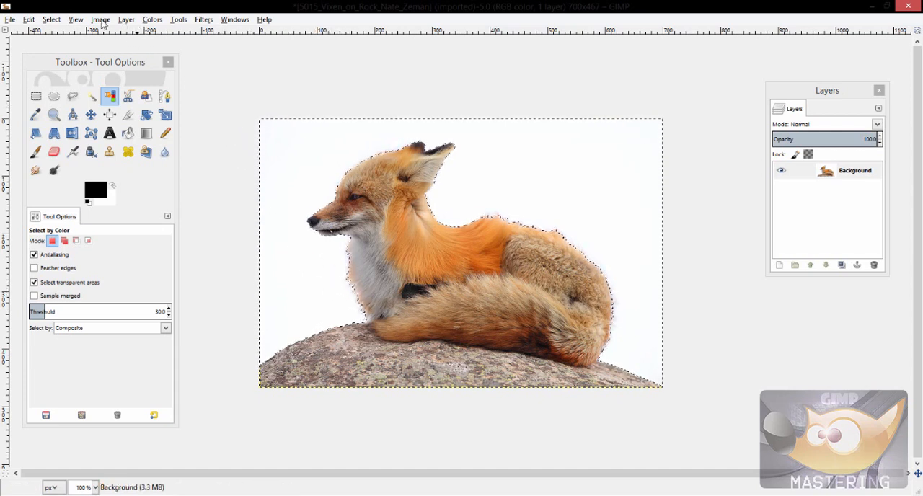
Delete the selected white backdrop around the fox and deselect everything
left_click(126, 20)
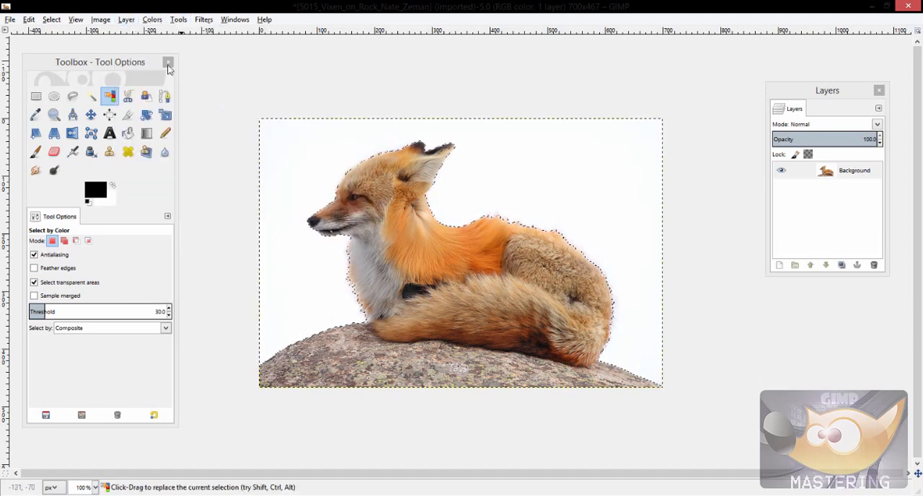
left_click(125, 20)
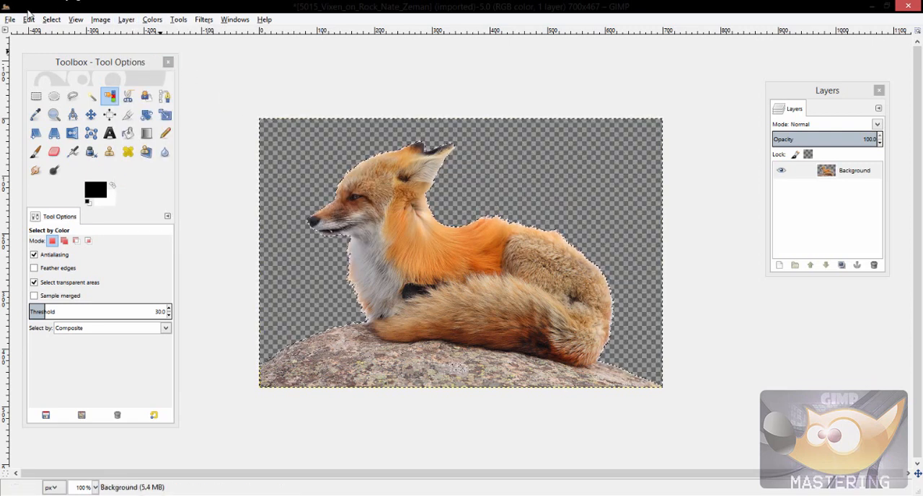
left_click(91, 114)
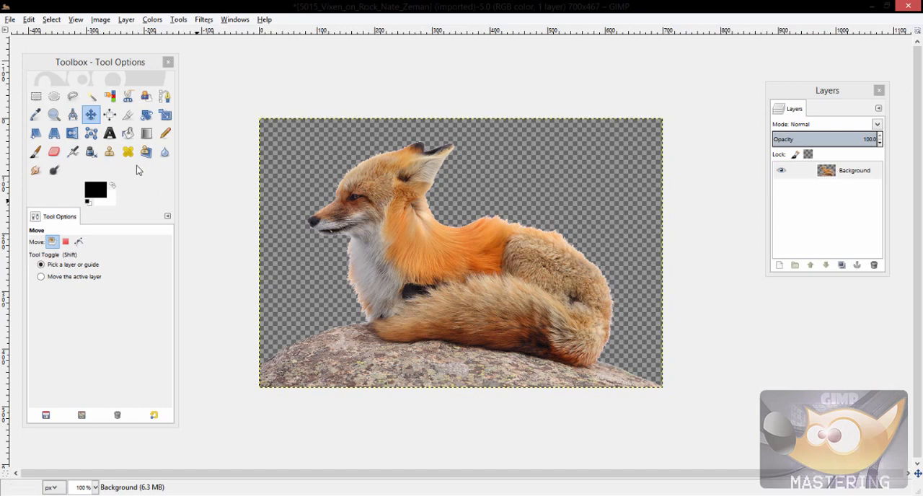
mouse_move(200, 239)
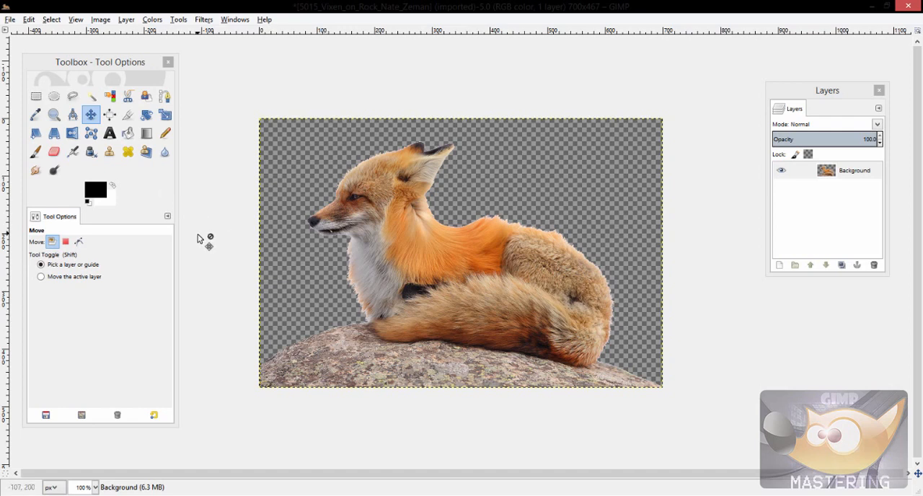
mouse_move(200, 239)
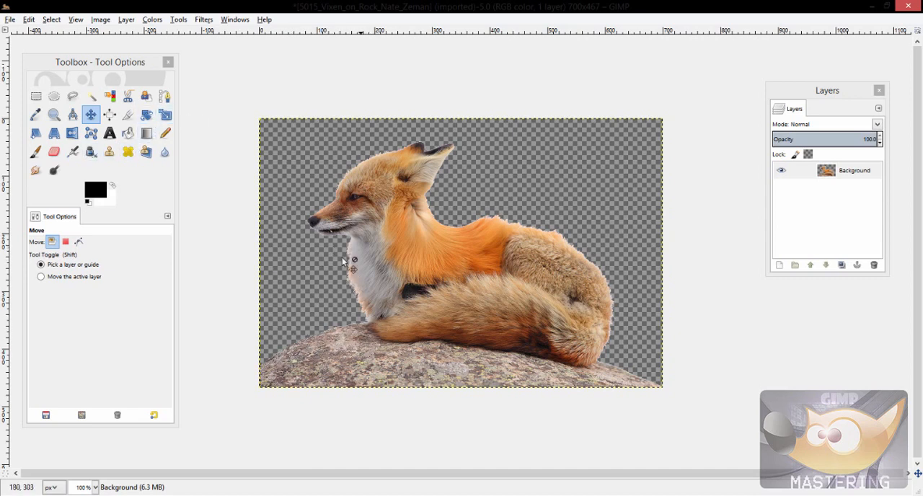
Blur the light fringe along the fox's edges with the Blur/Sharpen tool
left_click(164, 151)
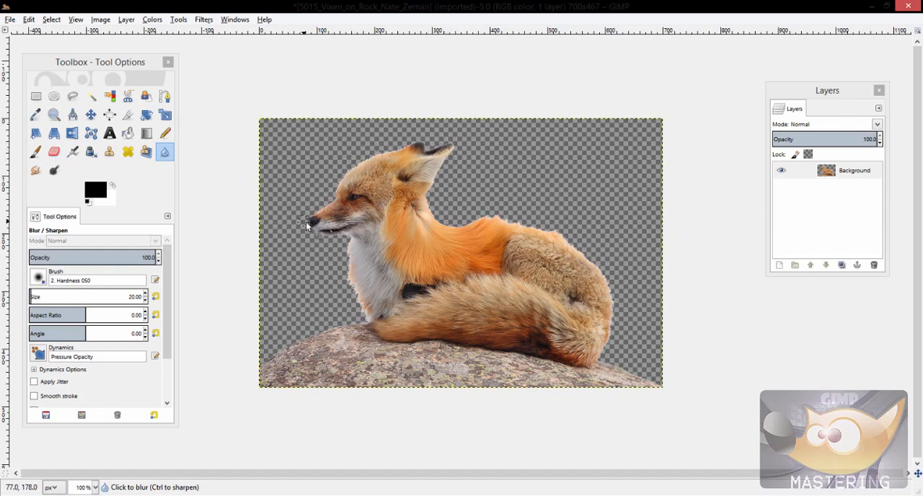
left_click_drag(307, 224, 364, 308)
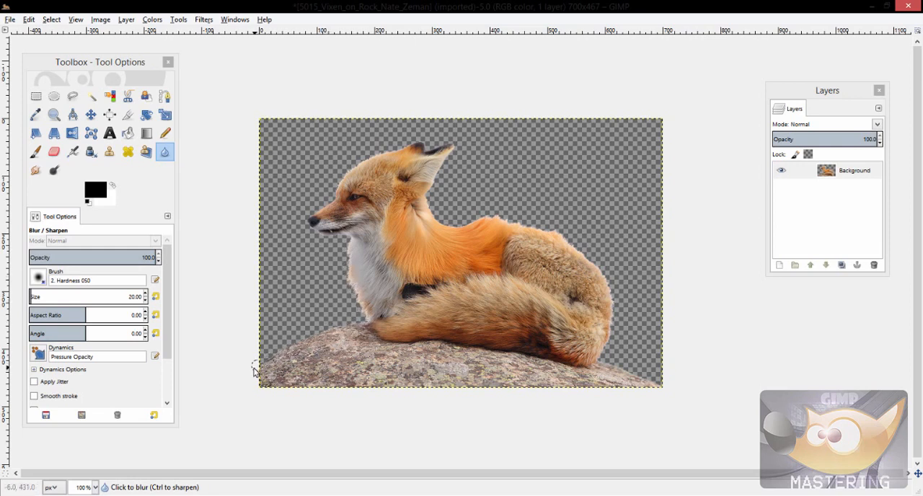
mouse_move(306, 242)
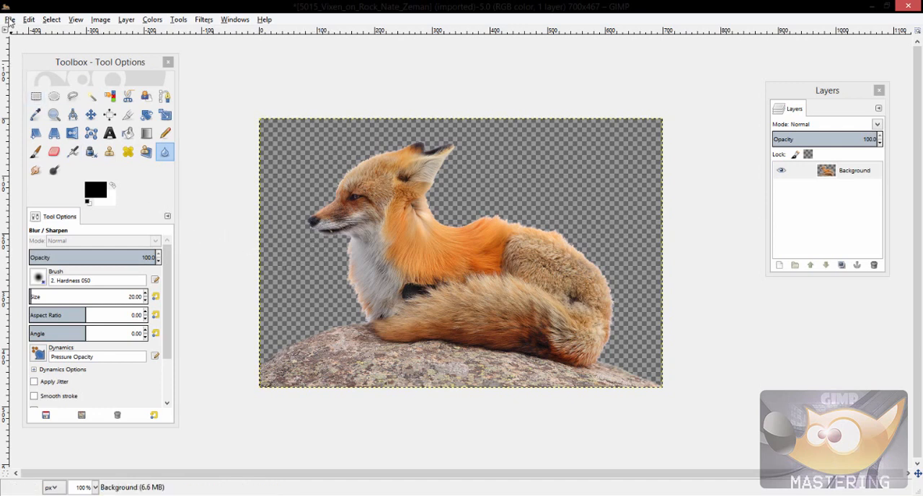
mouse_move(300, 112)
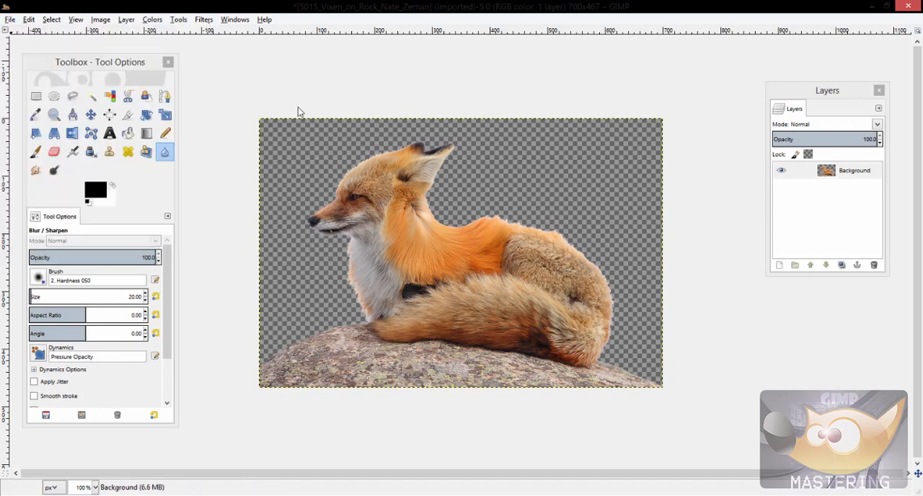